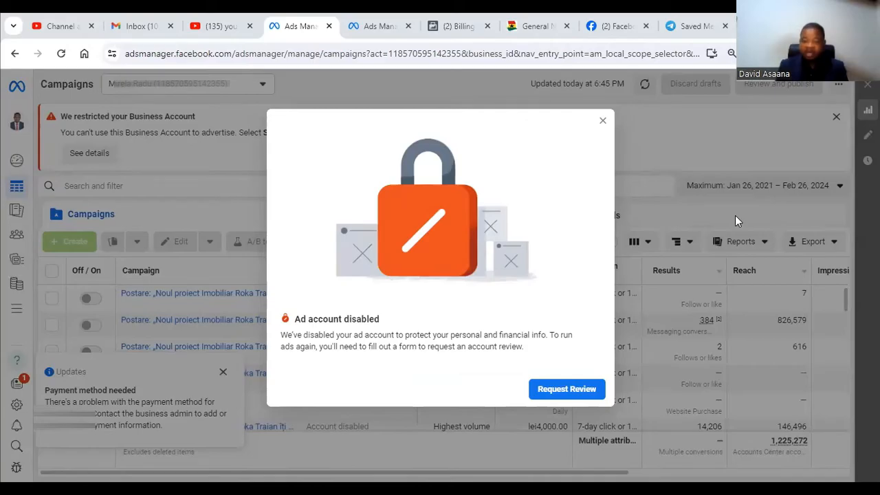
{"action": "mouse_move", "coordinate": [632, 36]}
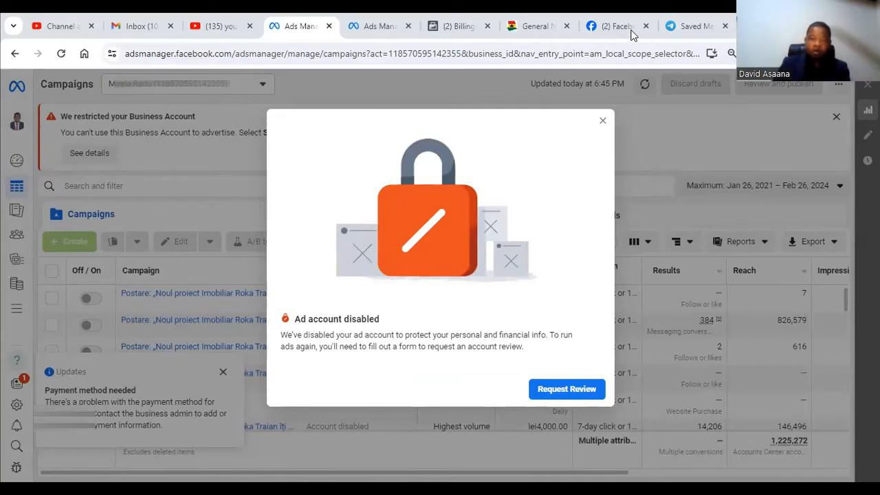
Switch to the Billing & payments tab to view the empty Payment activity page
{"action": "left_click", "coordinate": [459, 26]}
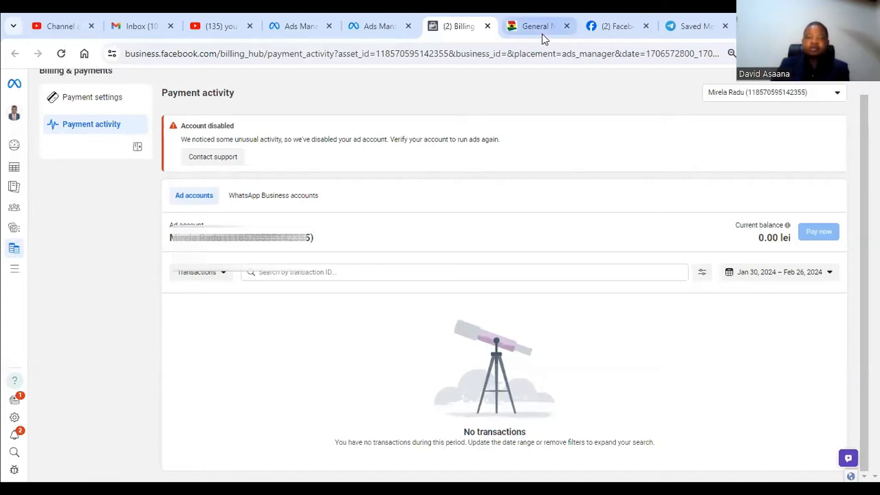
{"action": "left_click", "coordinate": [377, 26]}
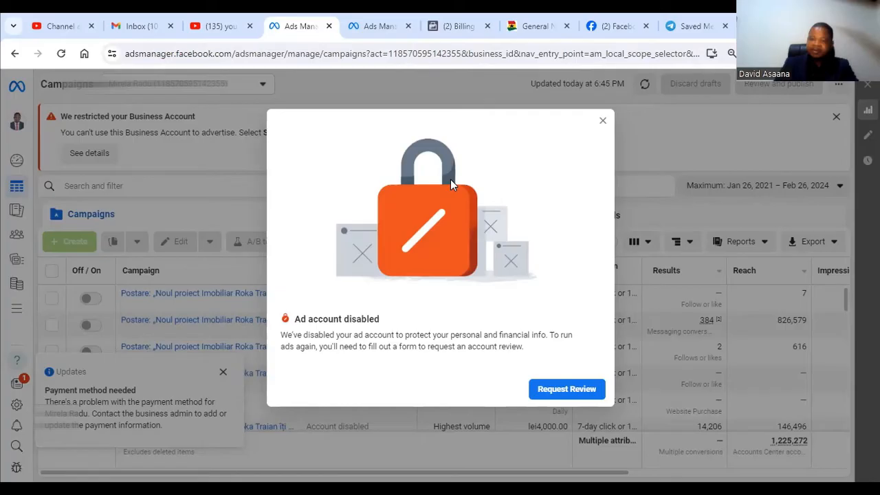
{"action": "mouse_move", "coordinate": [458, 25]}
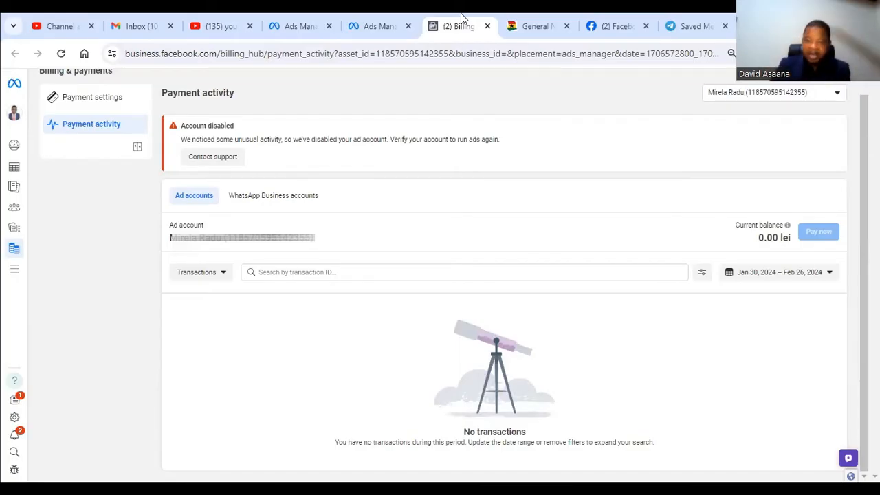
{"action": "mouse_move", "coordinate": [536, 26]}
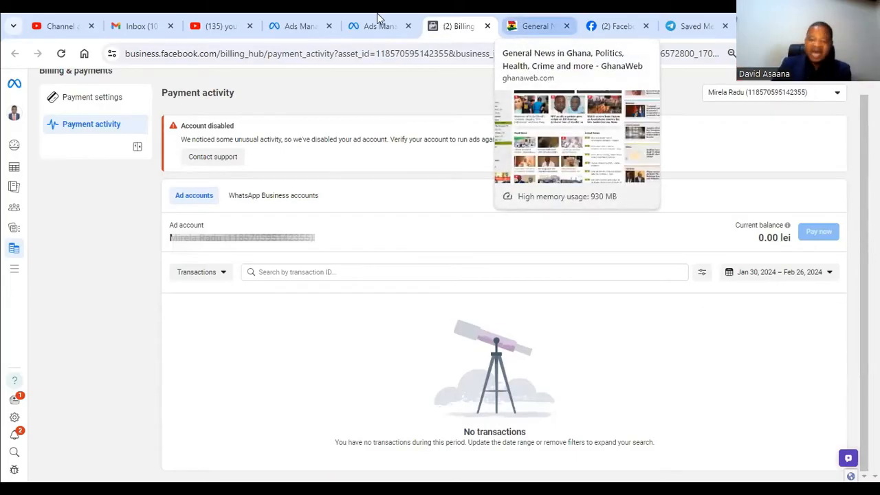
Visit the Ads Manager campaigns tab, then return to Billing & payments Payment activity
{"action": "left_click", "coordinate": [299, 26]}
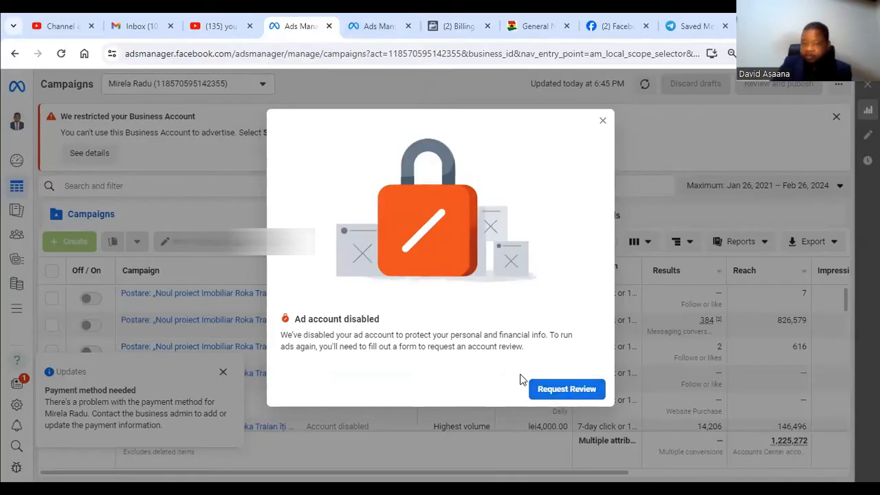
{"action": "mouse_move", "coordinate": [458, 26]}
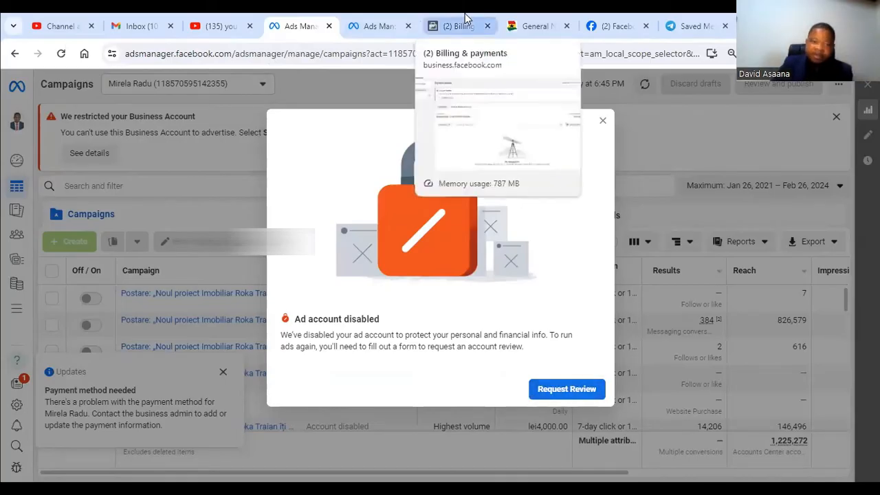
{"action": "left_click", "coordinate": [460, 26]}
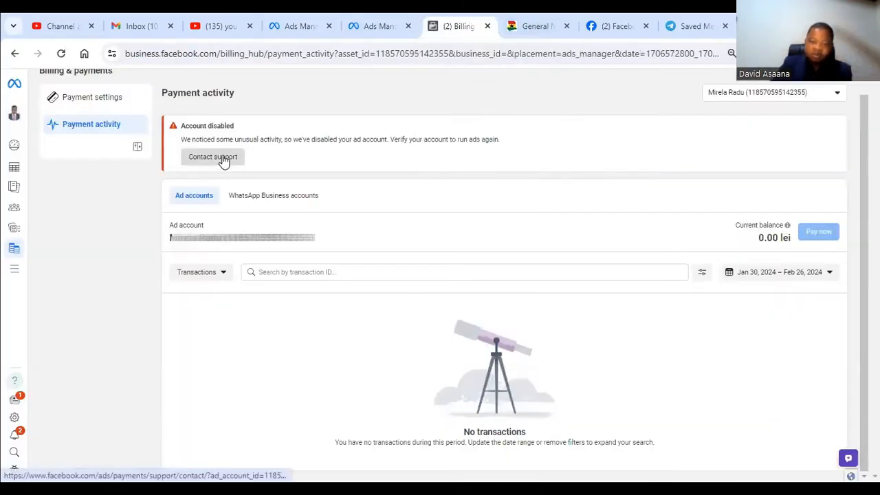
Open the Contact support review form and focus the Issue description box
{"action": "left_click", "coordinate": [212, 157]}
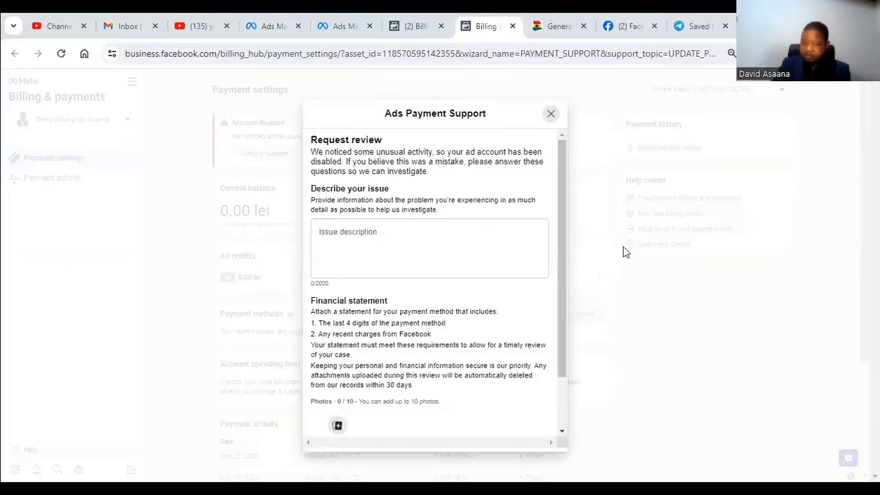
{"action": "left_click", "coordinate": [426, 253]}
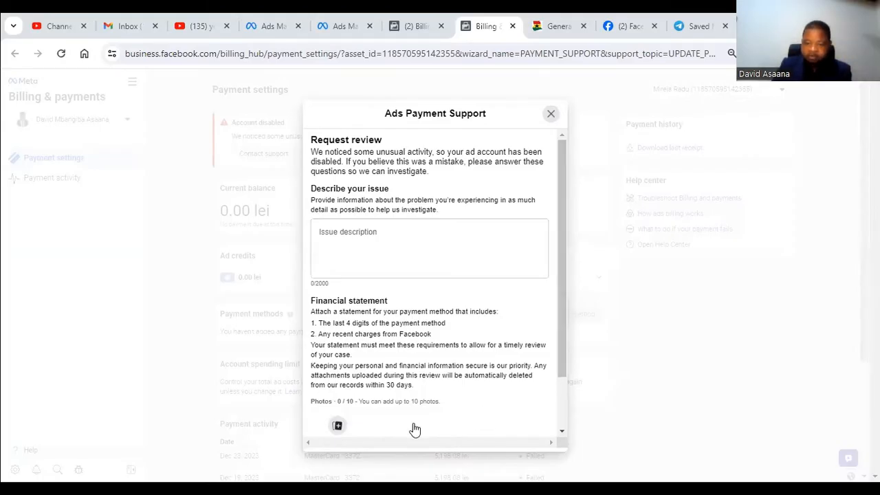
{"action": "mouse_move", "coordinate": [713, 270]}
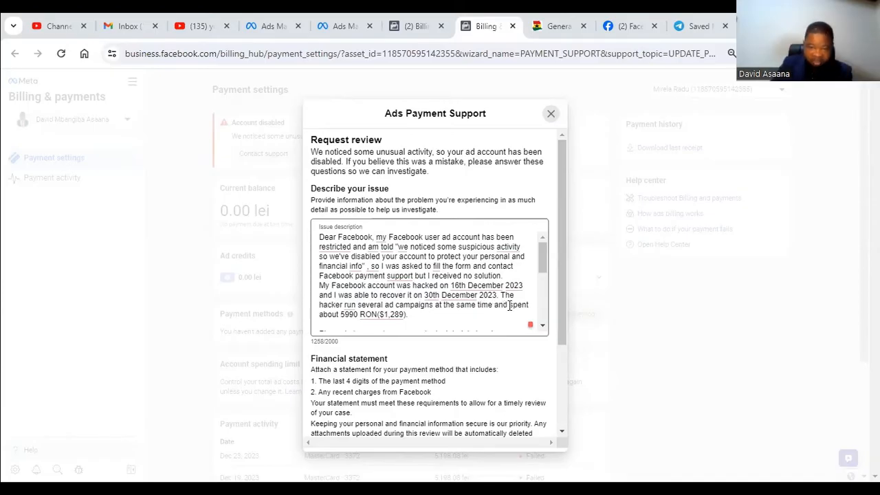
{"action": "scroll", "scroll_direction": "down", "scroll_amount": 3}
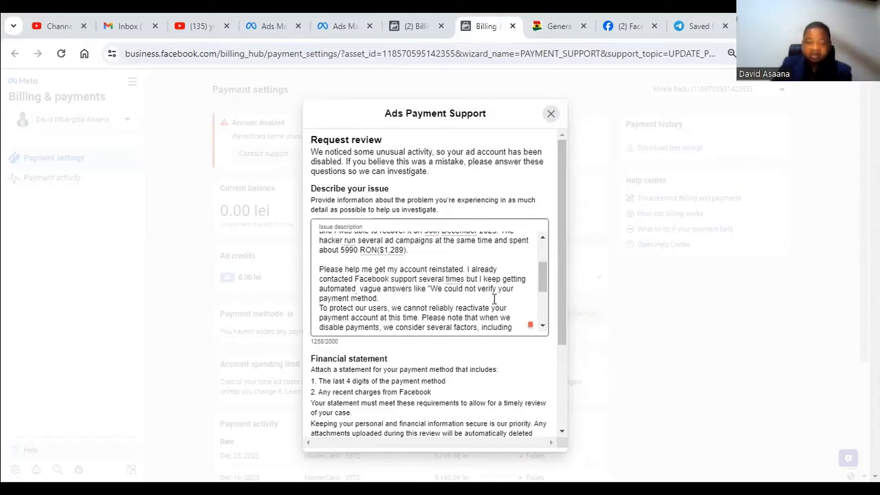
{"action": "mouse_move", "coordinate": [469, 295]}
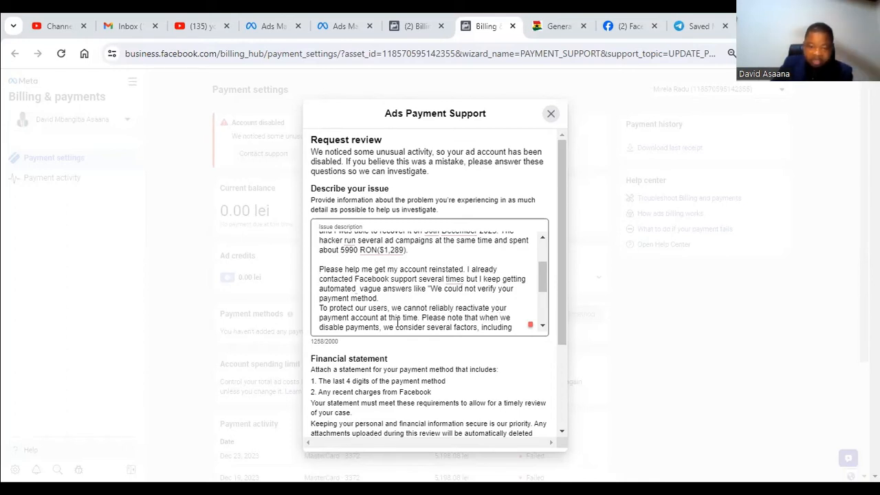
{"action": "scroll", "scroll_direction": "down", "scroll_amount": 3}
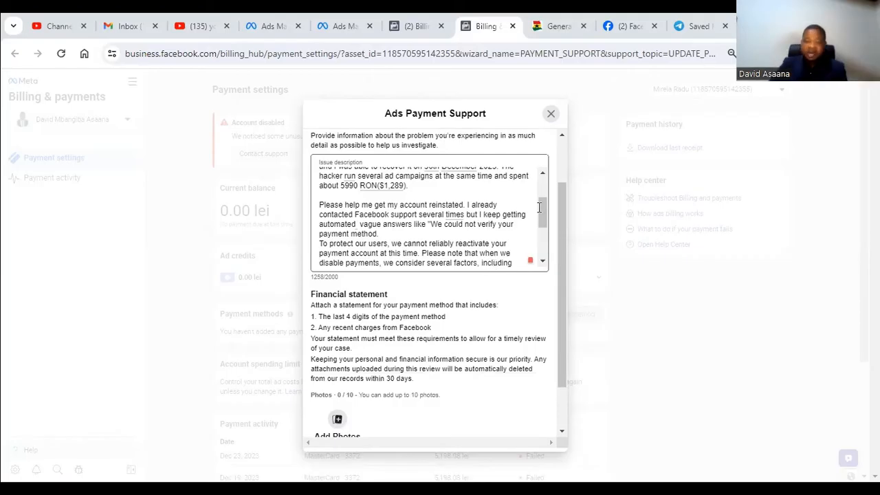
{"action": "scroll", "scroll_direction": "down", "scroll_amount": 3}
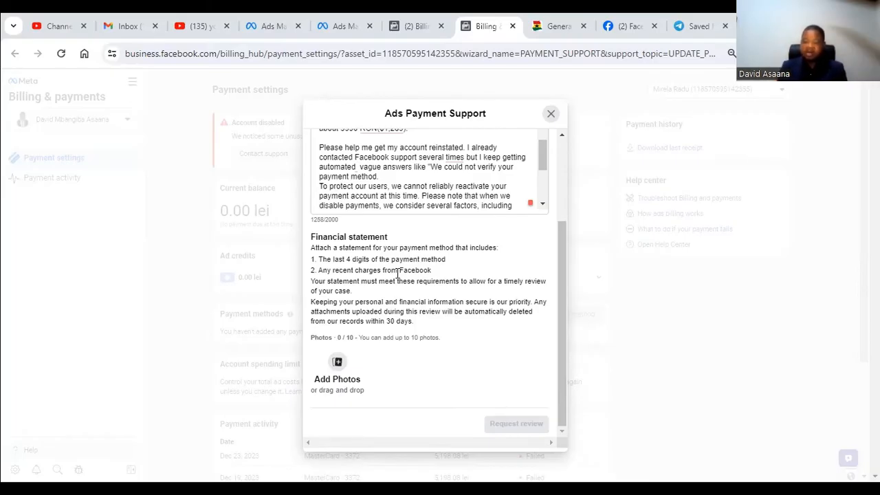
{"action": "mouse_move", "coordinate": [625, 323]}
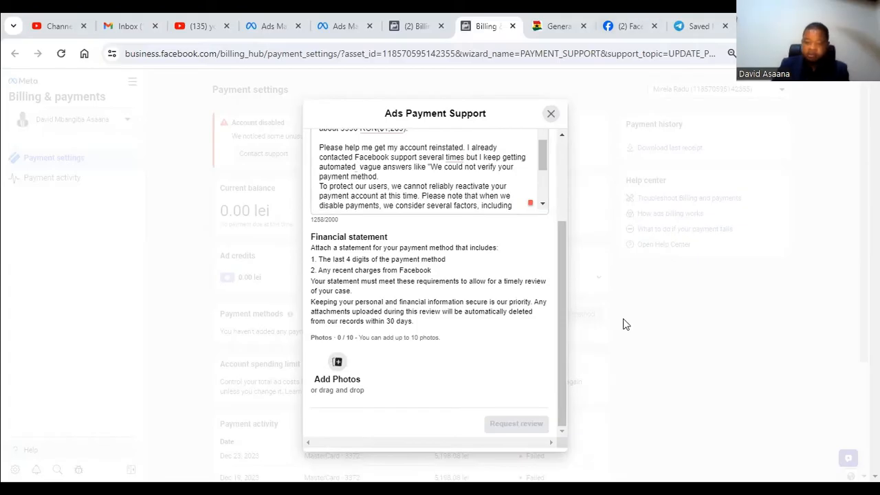
{"action": "mouse_move", "coordinate": [472, 408]}
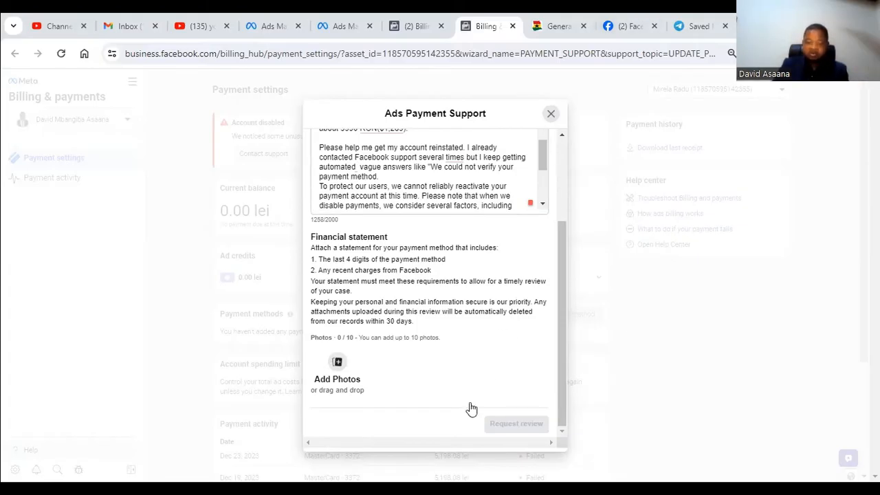
{"action": "mouse_move", "coordinate": [477, 295]}
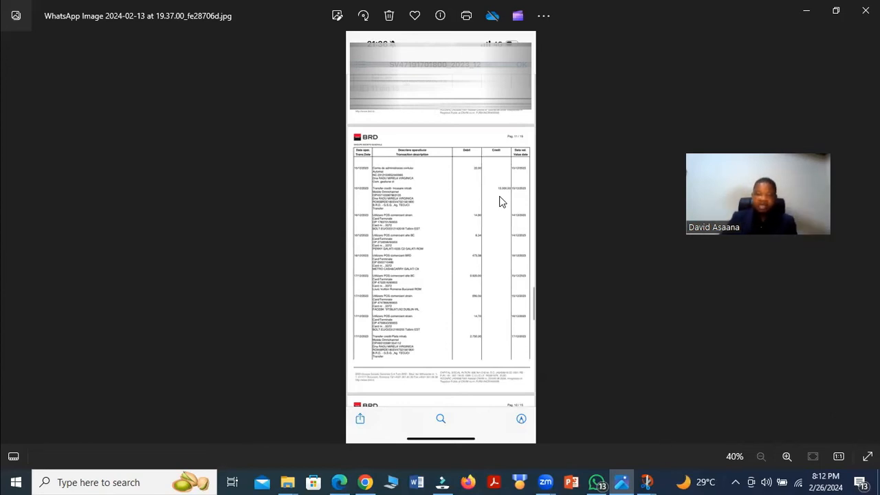
{"action": "mouse_move", "coordinate": [484, 403]}
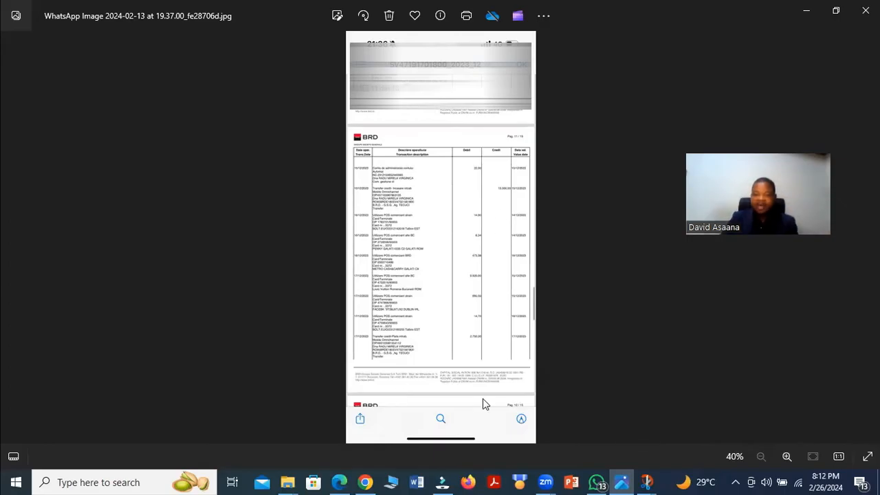
{"action": "mouse_move", "coordinate": [483, 282]}
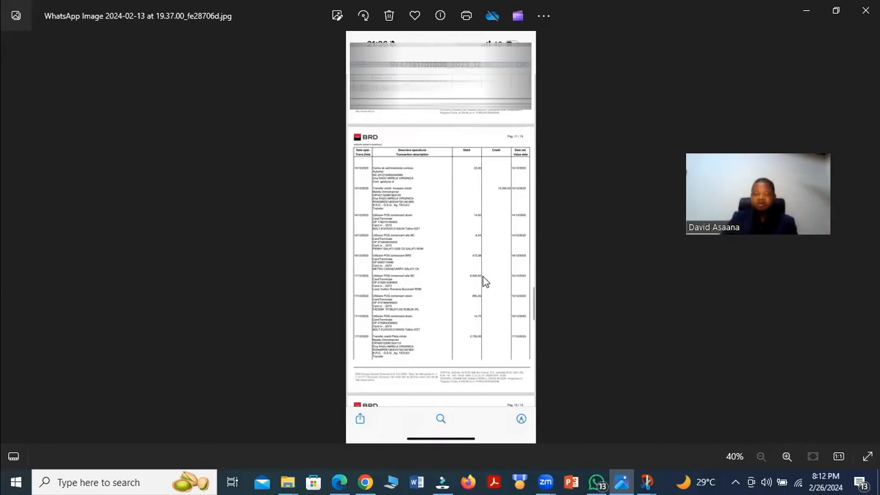
{"action": "mouse_move", "coordinate": [520, 476]}
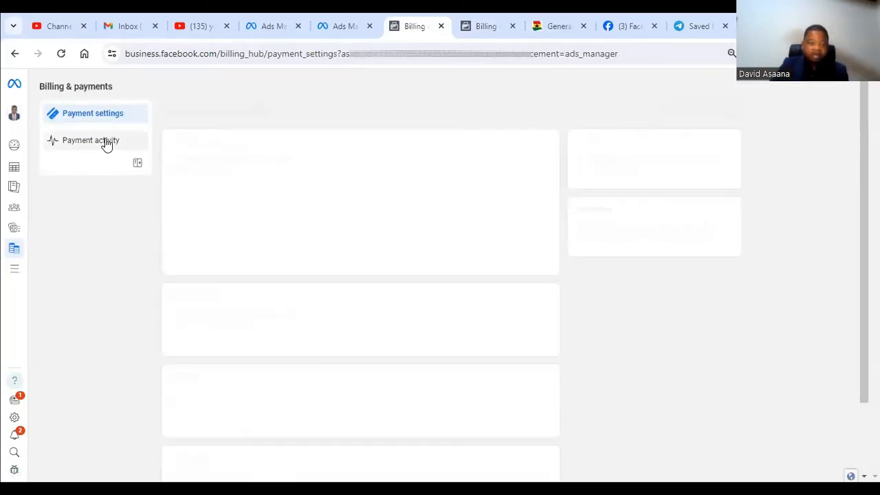
Scroll through Payment activity to review the failed and paid ad charges
{"action": "left_click", "coordinate": [90, 140]}
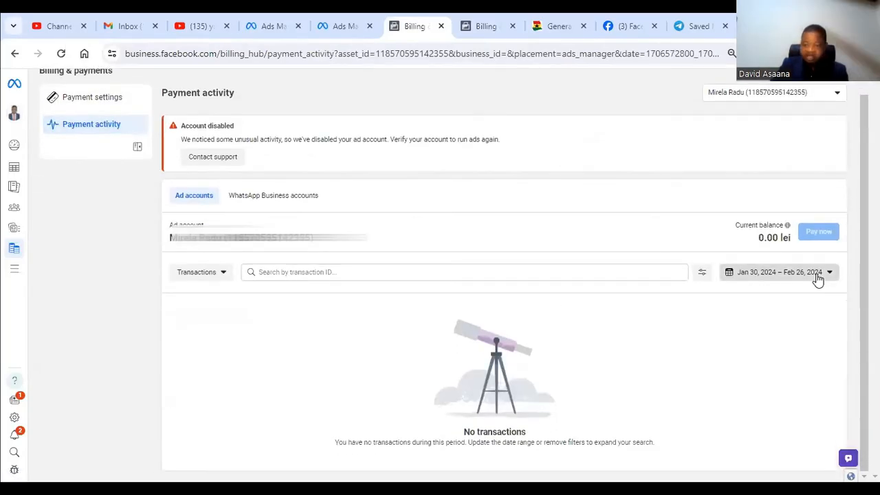
{"action": "left_click", "coordinate": [779, 272]}
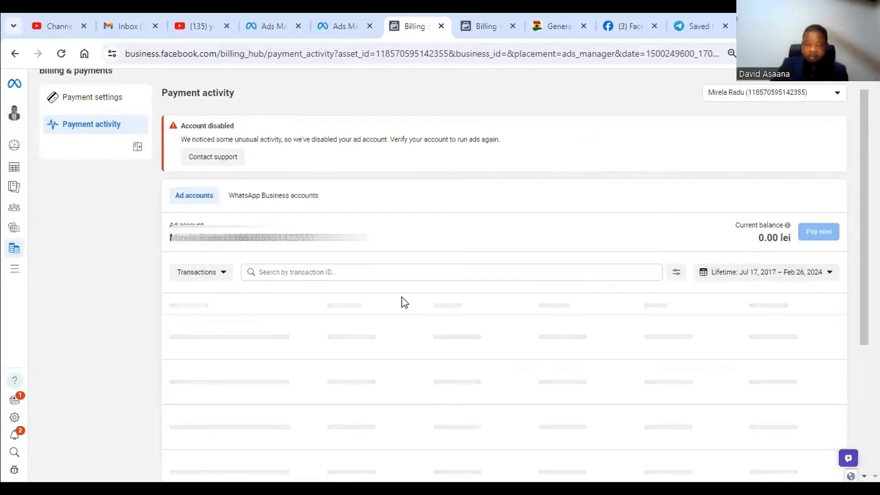
{"action": "scroll", "scroll_direction": "down", "scroll_amount": 3}
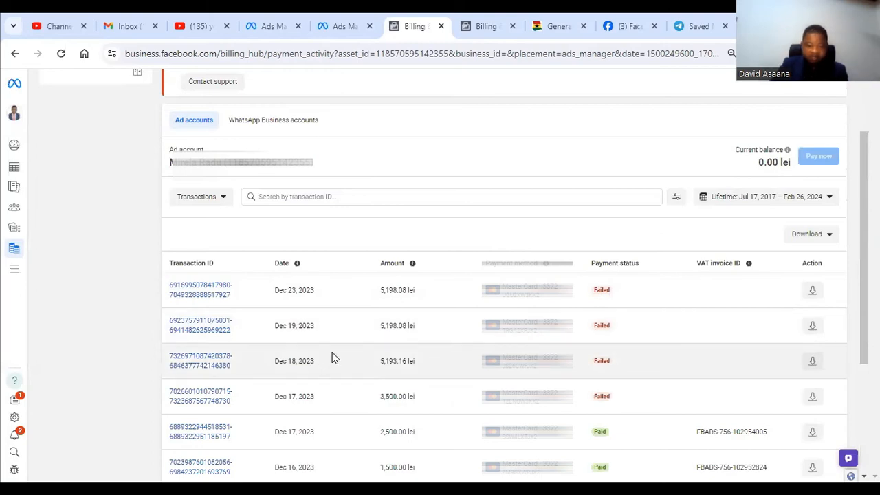
{"action": "scroll", "scroll_direction": "up", "scroll_amount": 3}
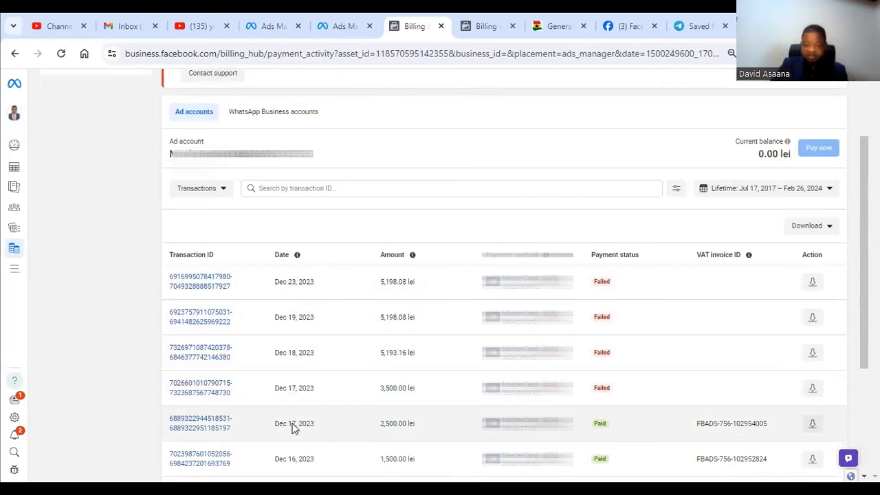
{"action": "scroll", "scroll_direction": "down", "scroll_amount": 3}
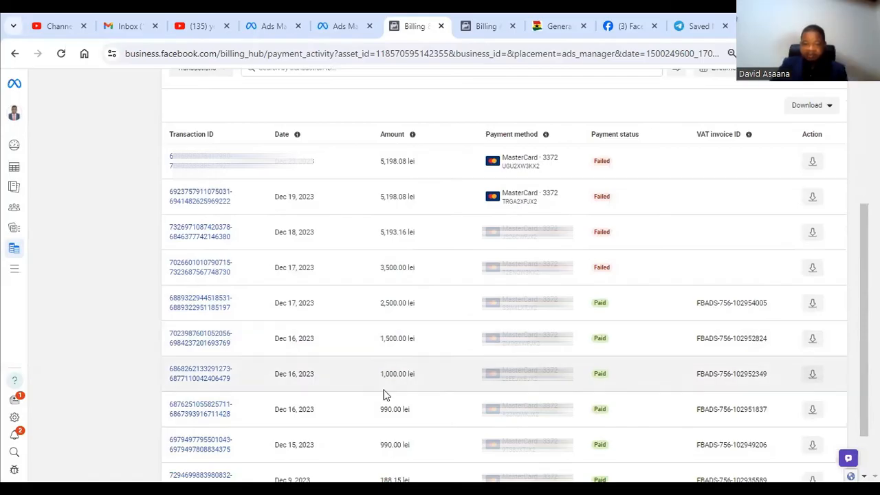
{"action": "mouse_move", "coordinate": [327, 344]}
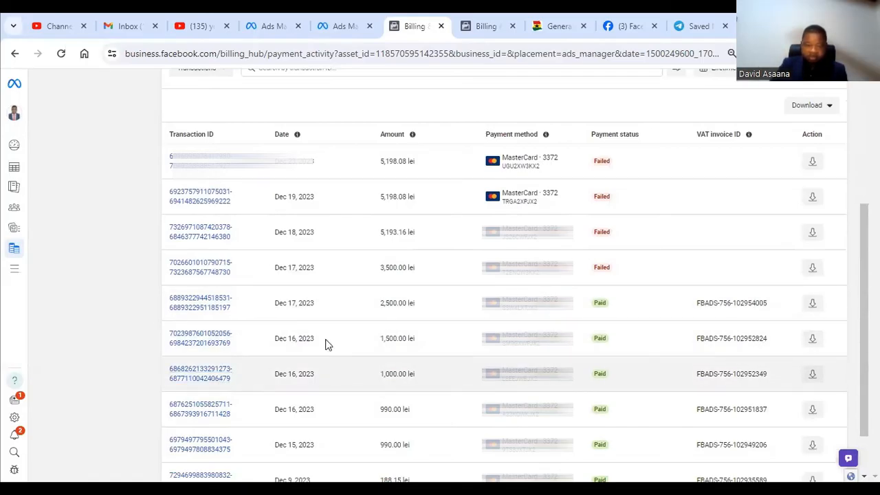
{"action": "mouse_move", "coordinate": [472, 342]}
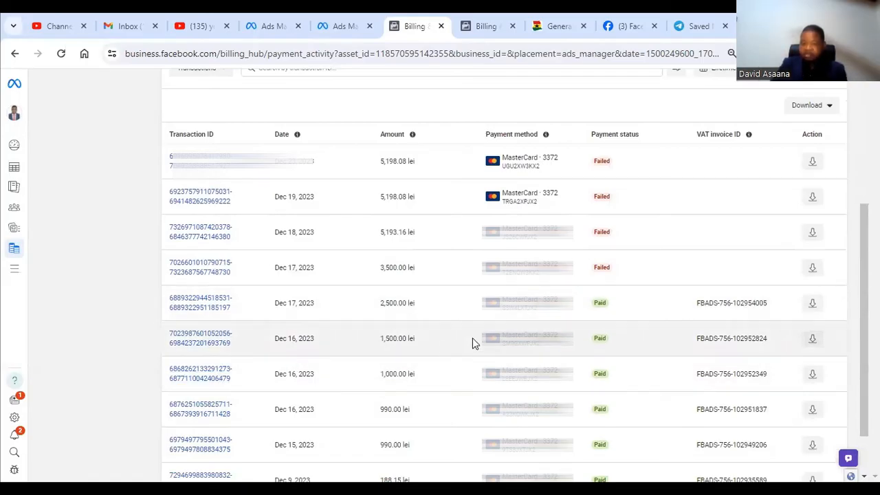
{"action": "mouse_move", "coordinate": [356, 341]}
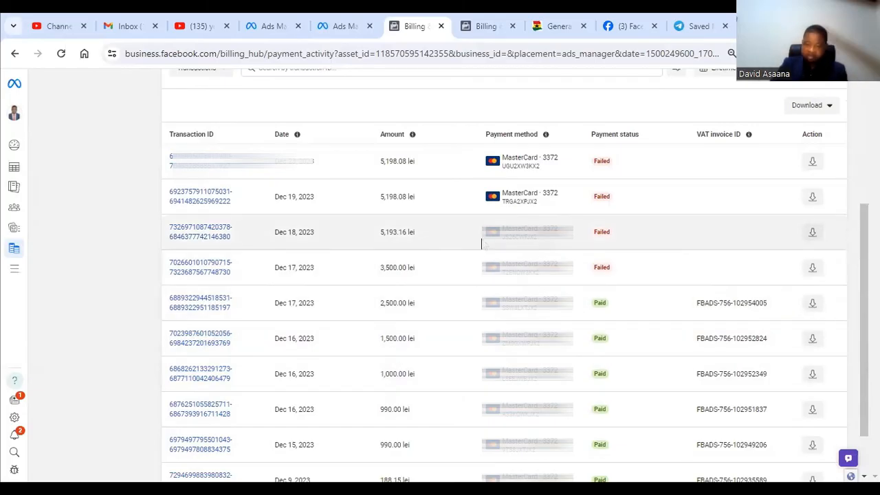
{"action": "scroll", "scroll_direction": "up", "scroll_amount": 3}
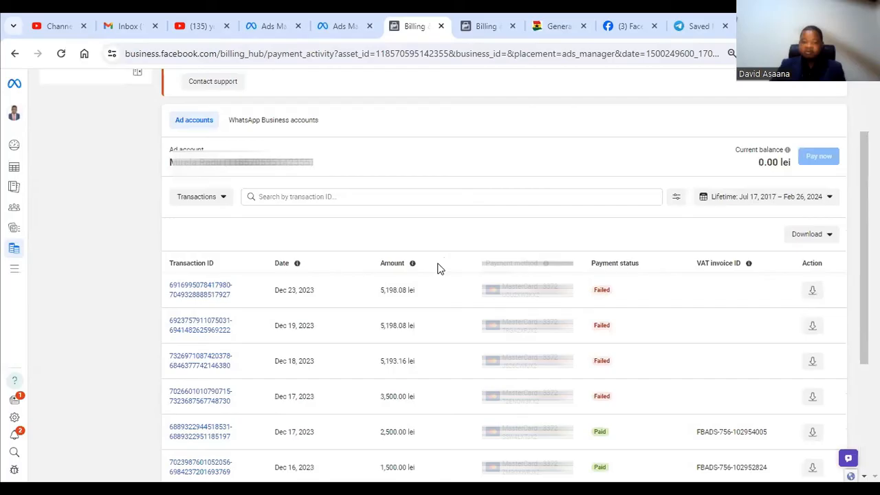
{"action": "scroll", "scroll_direction": "down", "scroll_amount": 3}
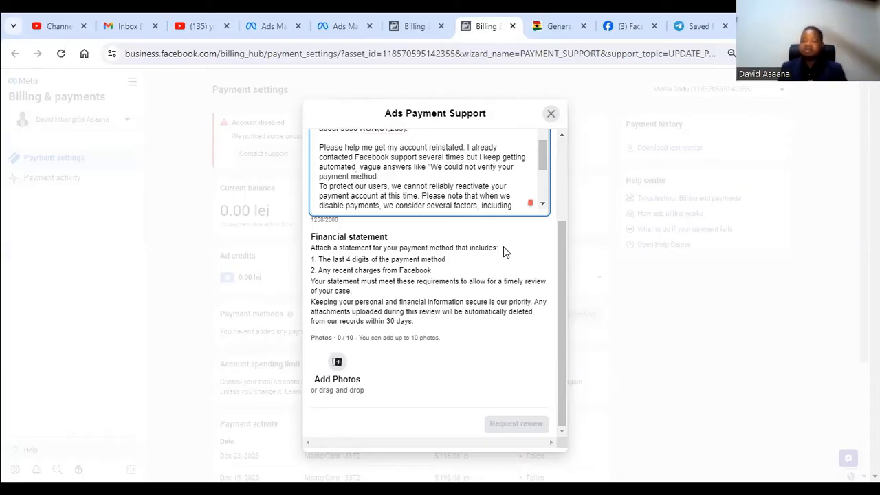
{"action": "mouse_move", "coordinate": [374, 423]}
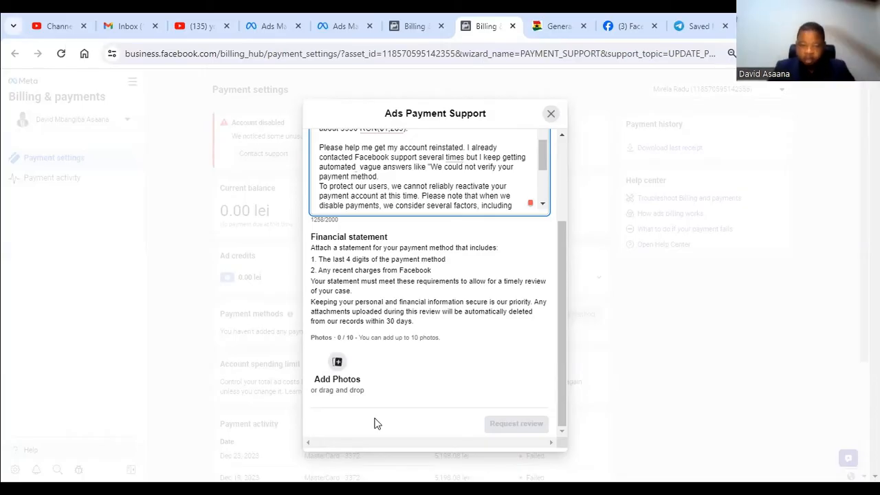
{"action": "mouse_move", "coordinate": [367, 382]}
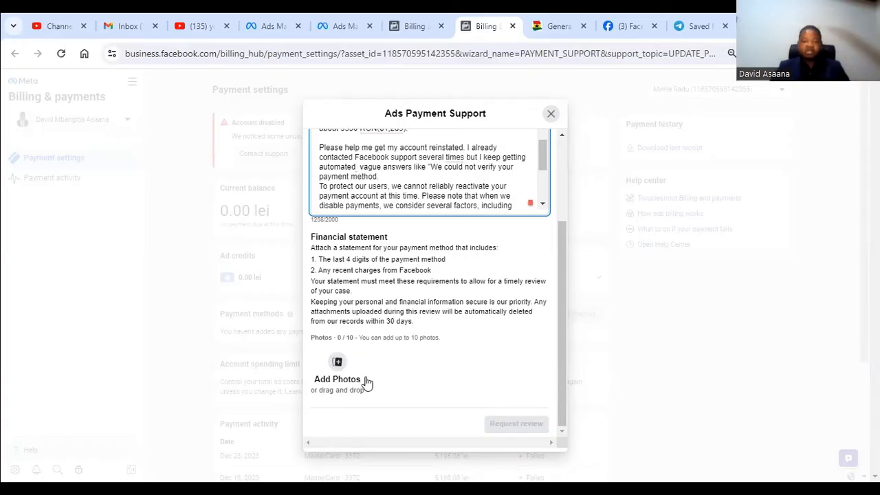
{"action": "mouse_move", "coordinate": [338, 362]}
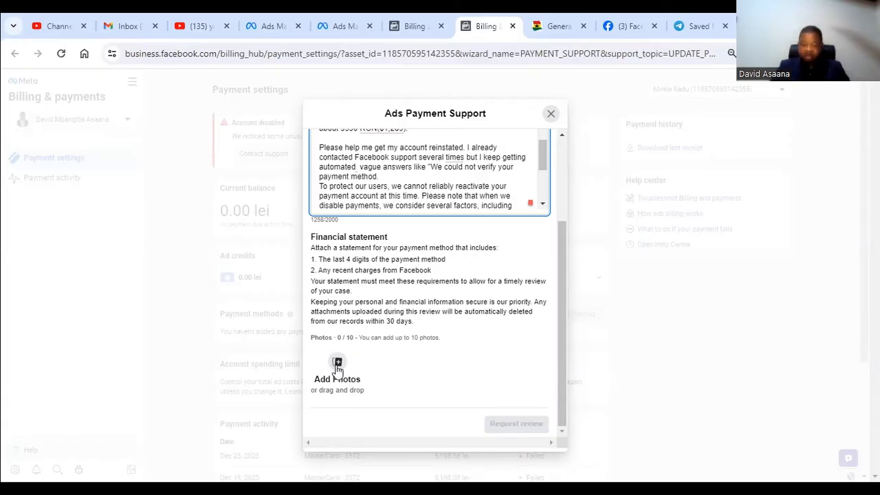
Choose Add Photos under Financial statement in the Ads Payment Support form
{"action": "left_click", "coordinate": [337, 364]}
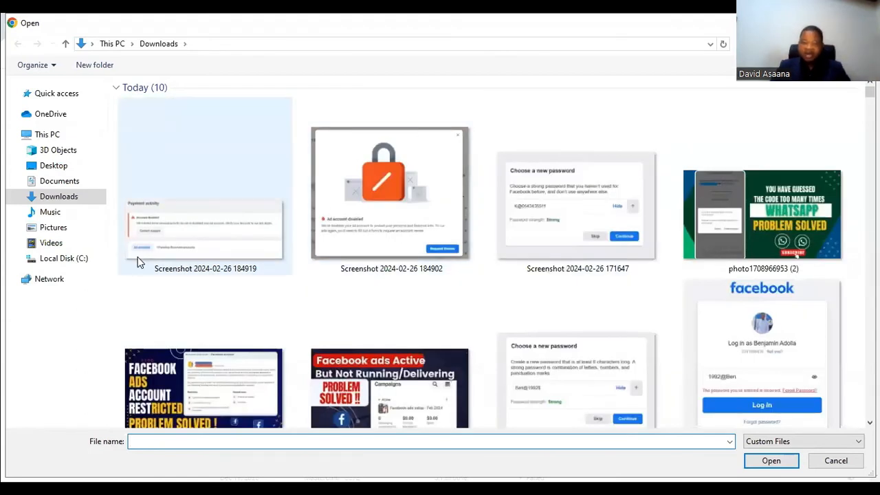
Attach the bank statement image from the Desktop folder, then move to the Facebook tab
{"action": "left_click", "coordinate": [53, 165]}
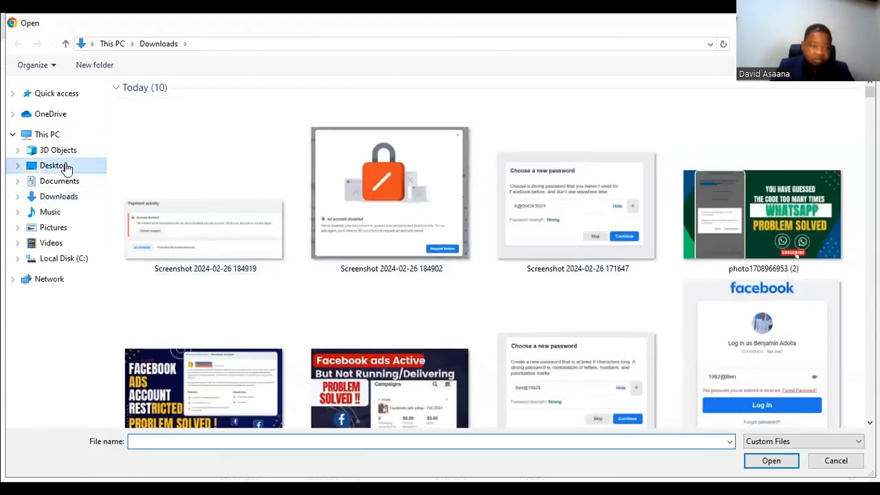
{"action": "left_click", "coordinate": [53, 165]}
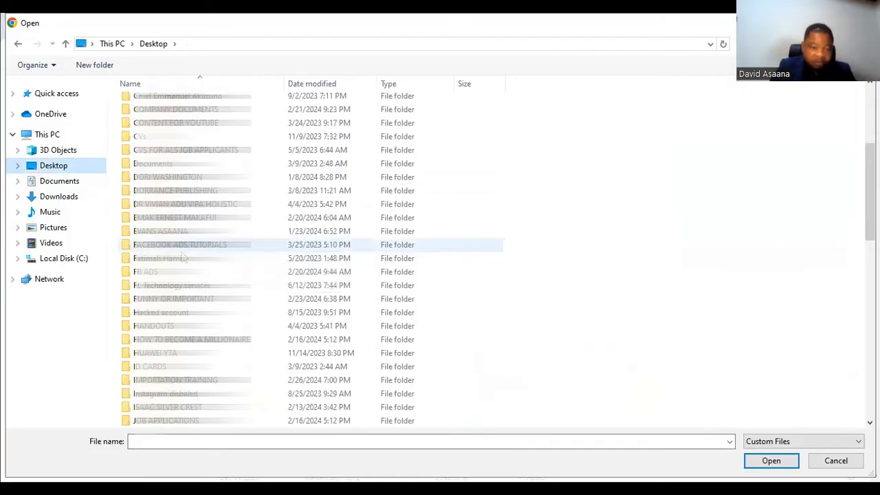
{"action": "scroll", "scroll_direction": "down", "scroll_amount": 3}
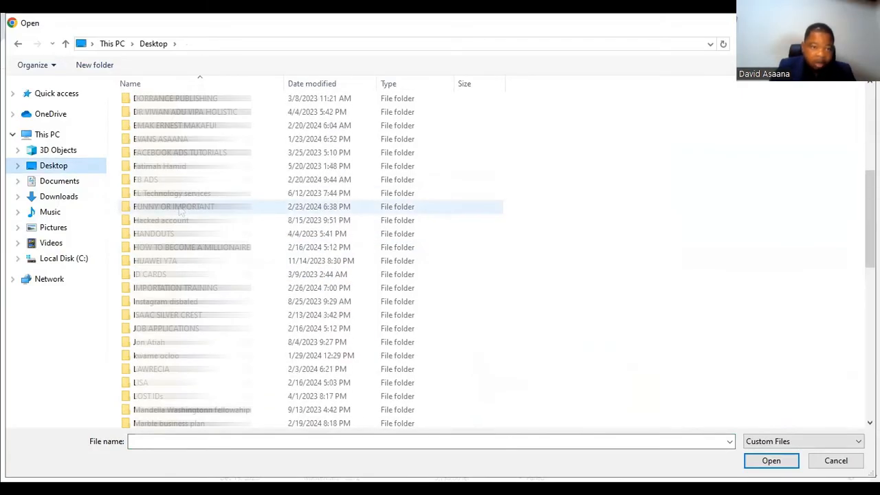
{"action": "scroll", "scroll_direction": "down", "scroll_amount": 3}
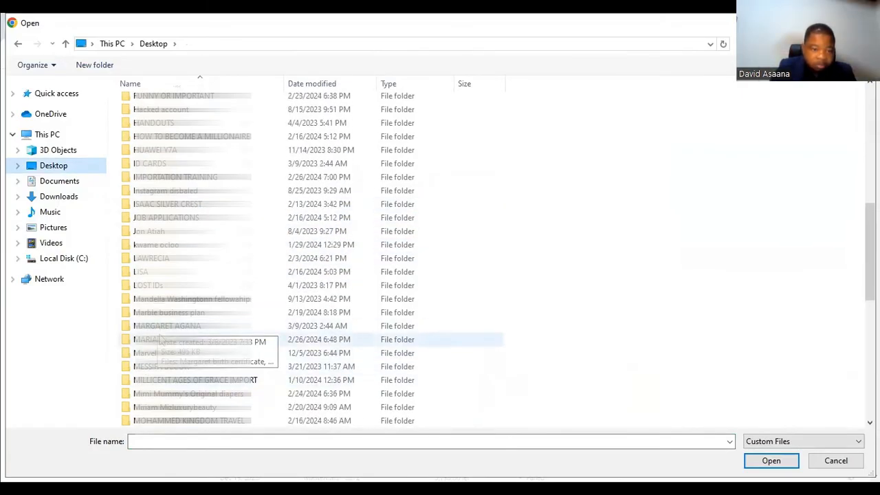
{"action": "double_click", "coordinate": [148, 339]}
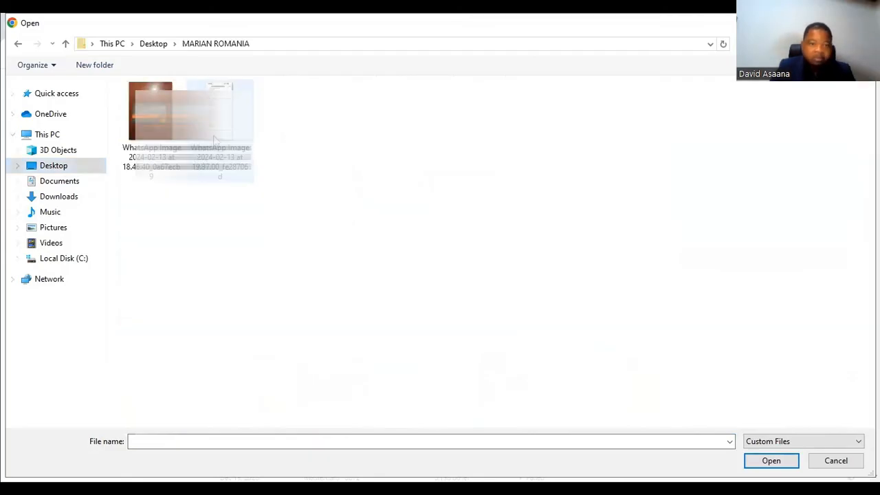
{"action": "left_click", "coordinate": [771, 460]}
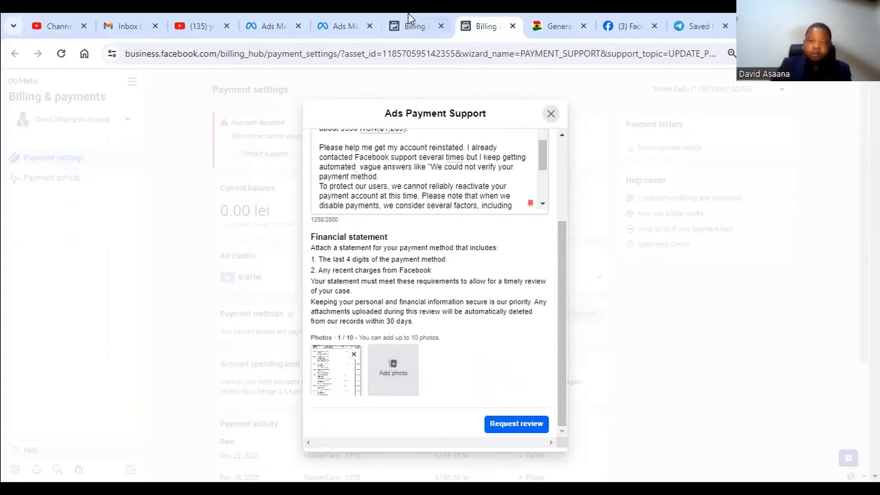
{"action": "mouse_move", "coordinate": [629, 26]}
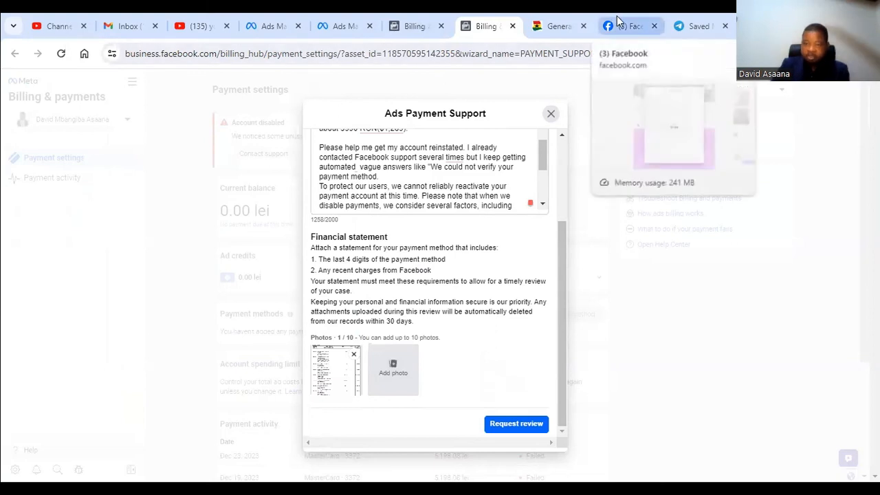
{"action": "left_click", "coordinate": [629, 26]}
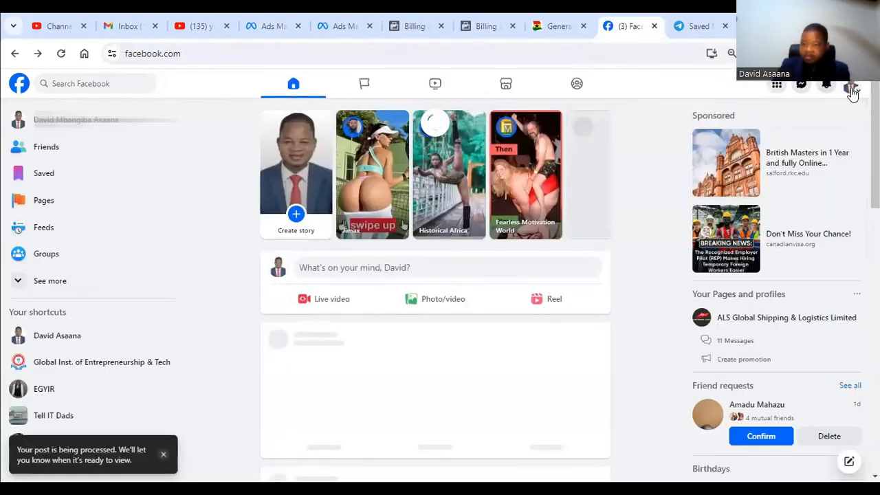
Open the Facebook account menu from the profile picture
{"action": "left_click", "coordinate": [852, 88]}
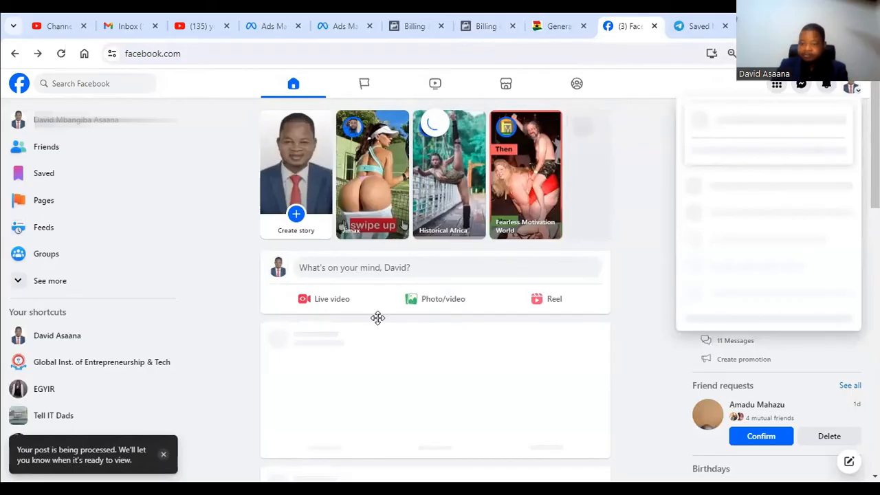
{"action": "mouse_move", "coordinate": [766, 312]}
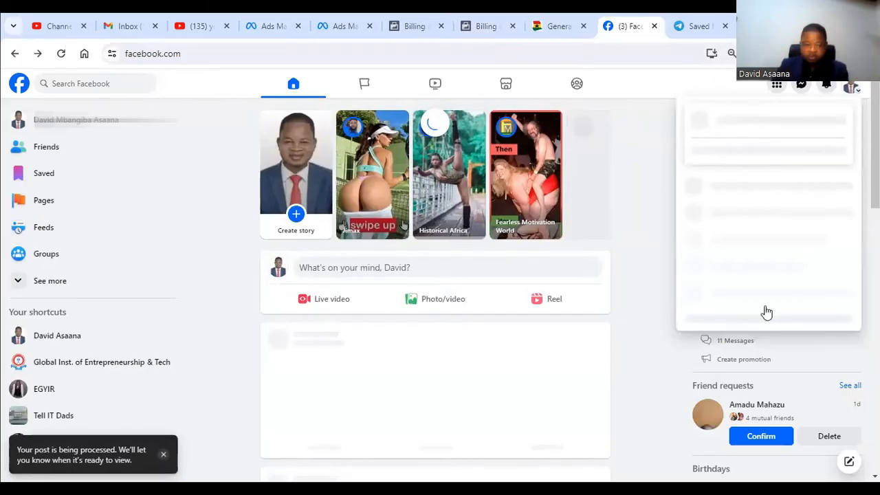
{"action": "mouse_move", "coordinate": [751, 178]}
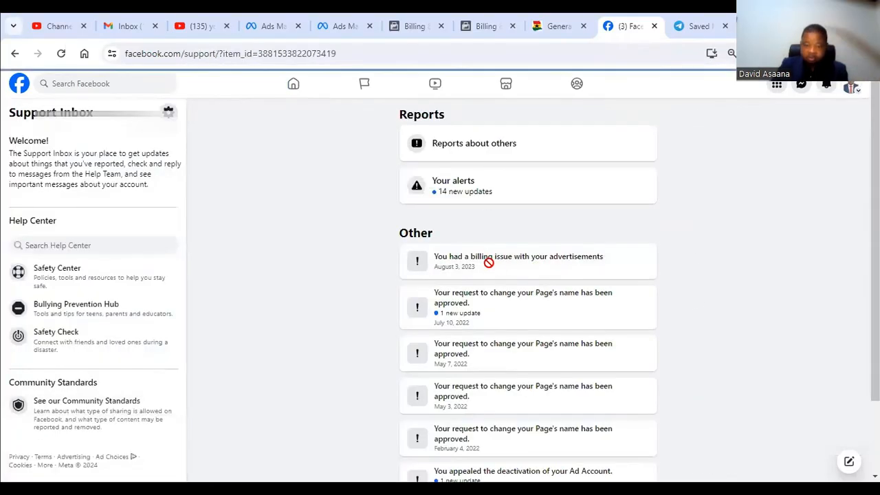
{"action": "mouse_move", "coordinate": [437, 241]}
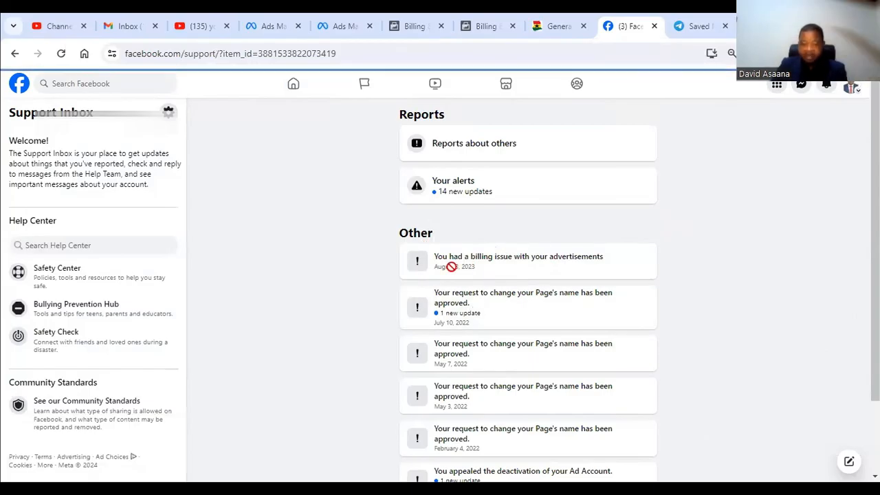
Read Meta's reply in the 'You had a billing issue' conversation, then go to Ads Manager campaigns
{"action": "left_click", "coordinate": [518, 261]}
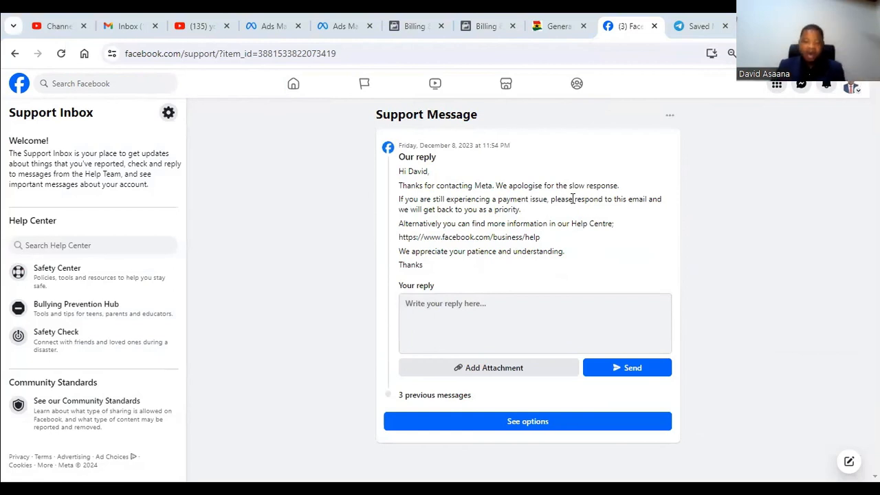
{"action": "mouse_move", "coordinate": [557, 25]}
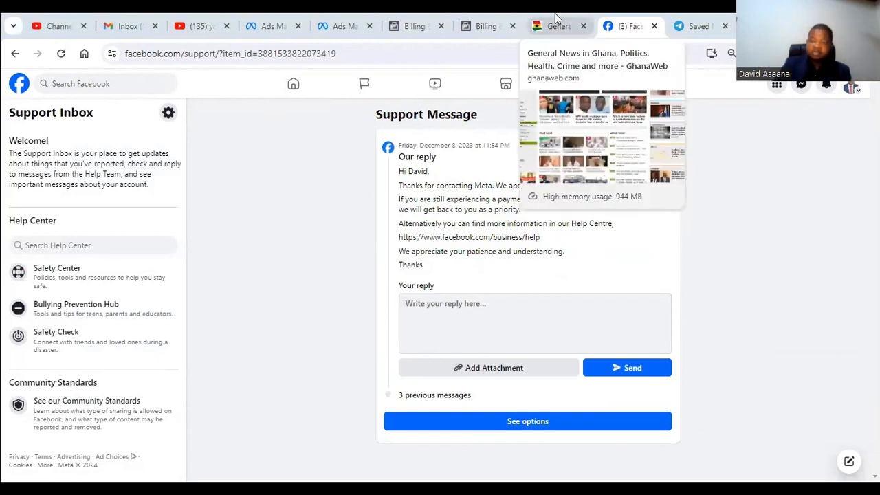
{"action": "left_click", "coordinate": [557, 26]}
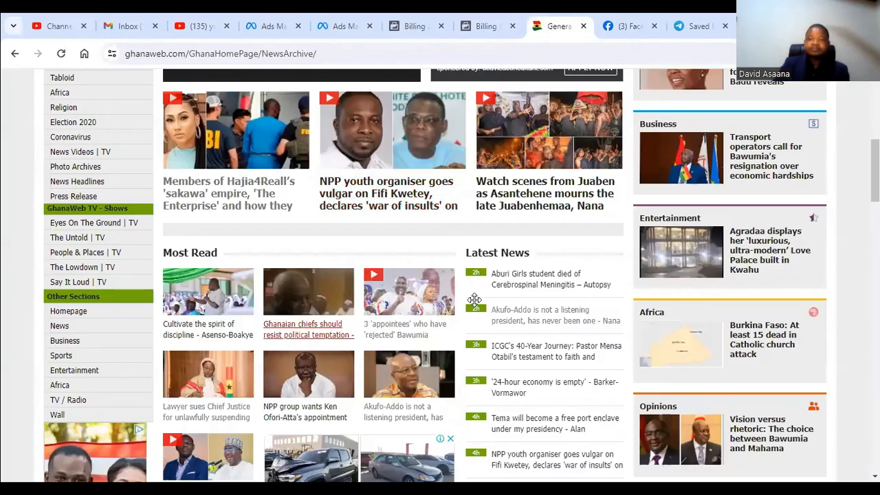
{"action": "mouse_move", "coordinate": [629, 26]}
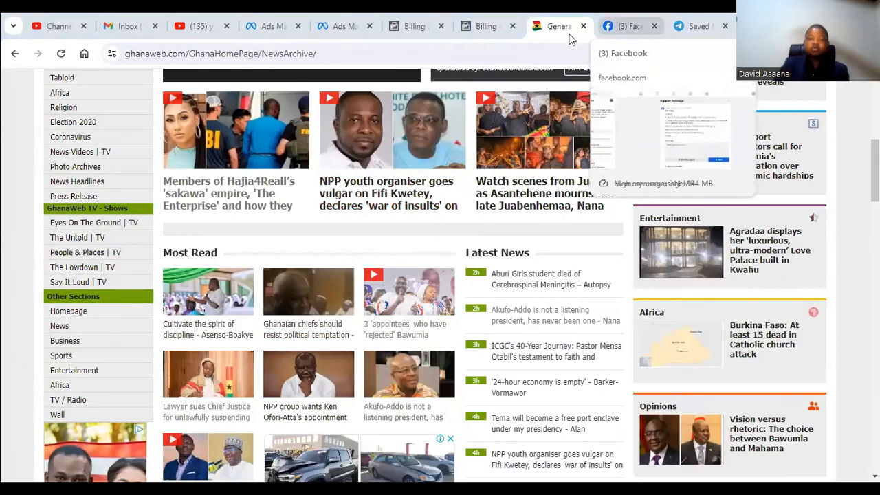
{"action": "left_click", "coordinate": [629, 25]}
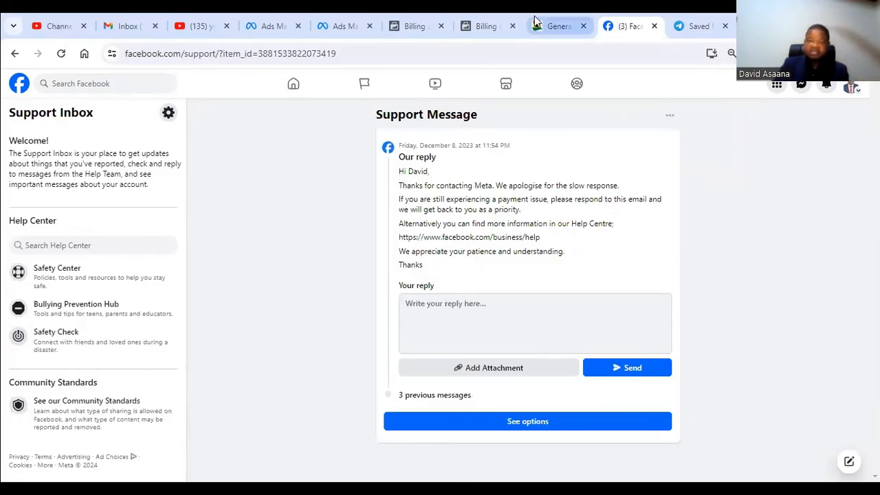
{"action": "left_click", "coordinate": [344, 25]}
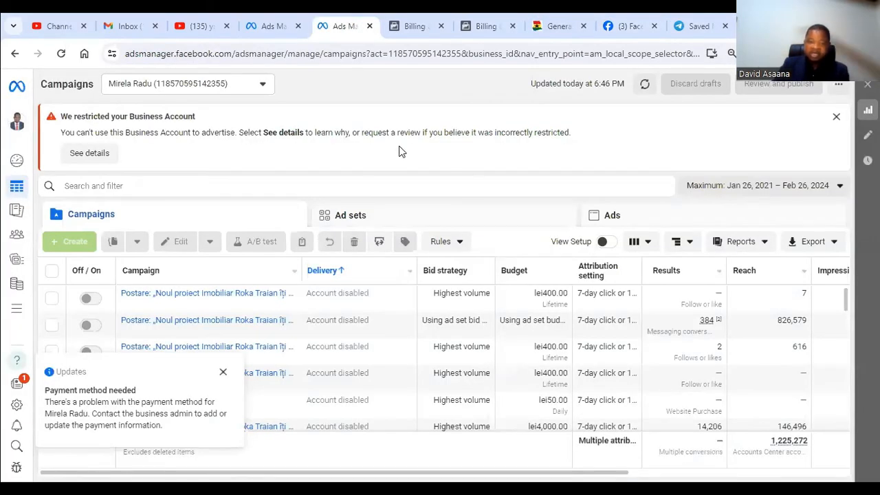